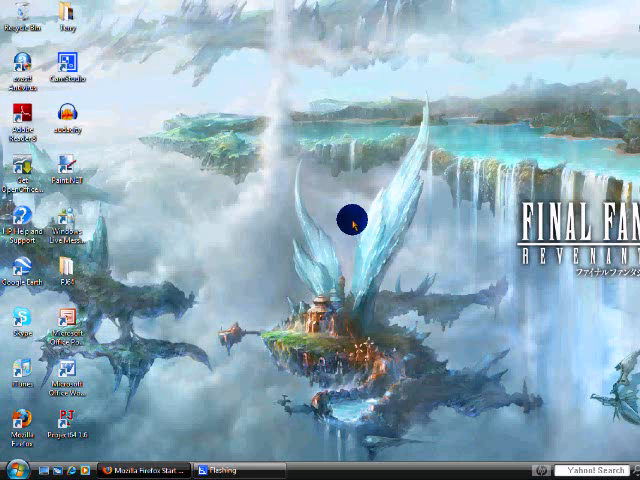
pyautogui.moveTo(348, 218)
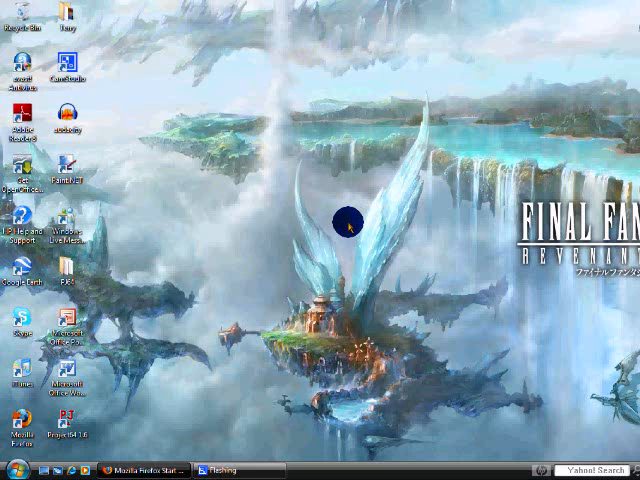
pyautogui.moveTo(260, 250)
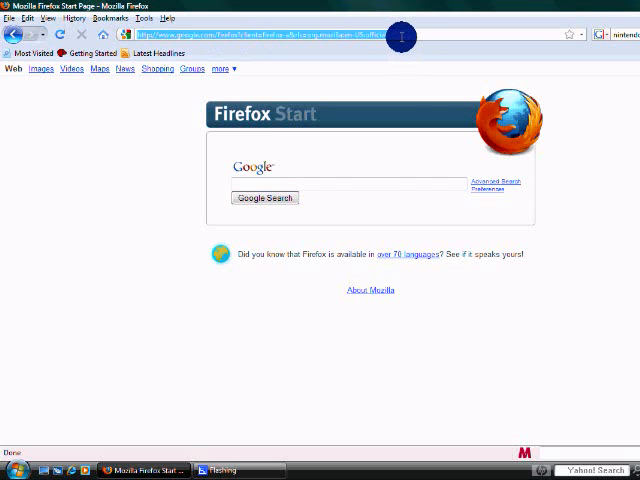
pyautogui.moveTo(448, 140)
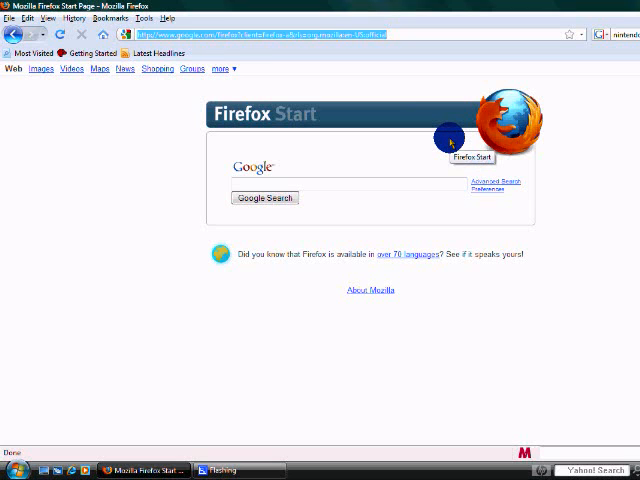
# Step: Navigate Firefox to the Emulator Zone site and head to its Gameboy Advance section
pyautogui.write('emulator-zone.com/')
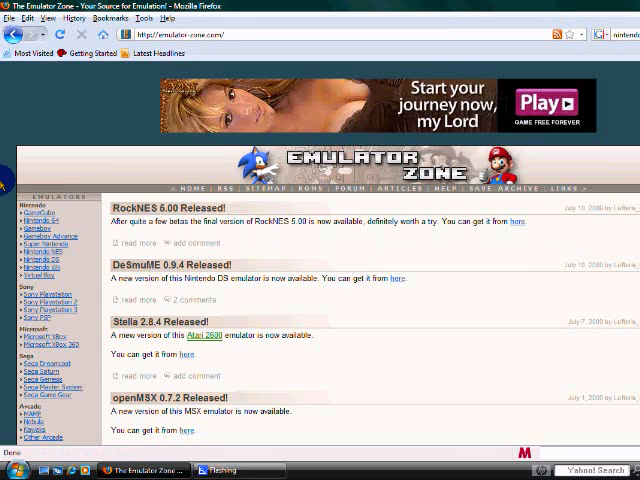
pyautogui.scroll(-3)
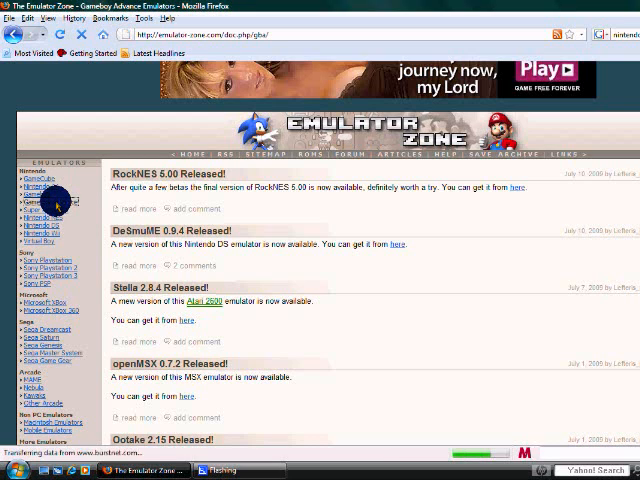
# Step: Reach the Visual Boy Advance page and its 1.8.0 beta download table
pyautogui.click(40, 182)
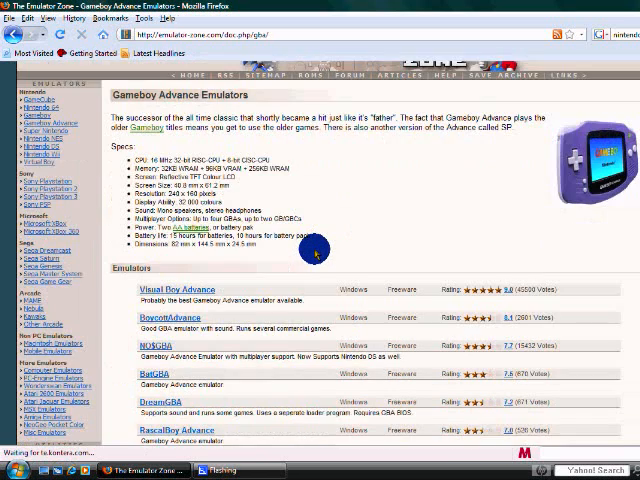
pyautogui.scroll(-3)
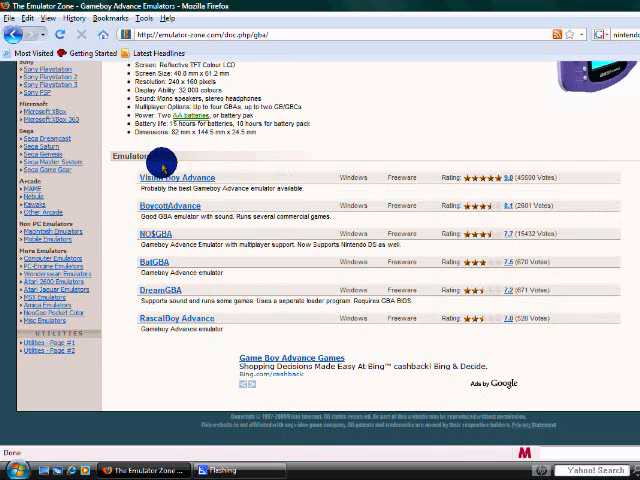
pyautogui.moveTo(170, 180)
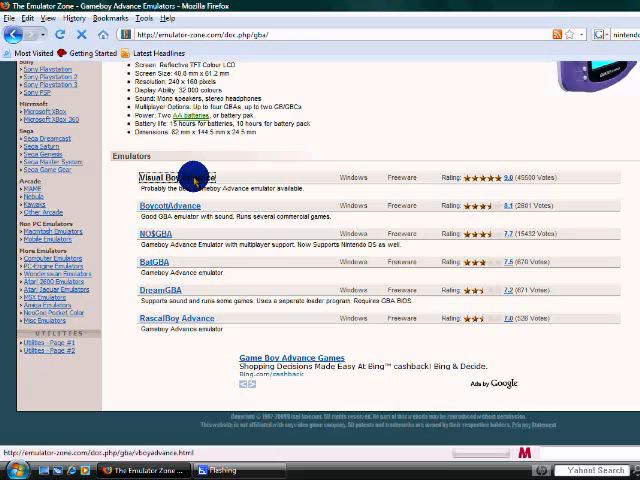
pyautogui.click(162, 176)
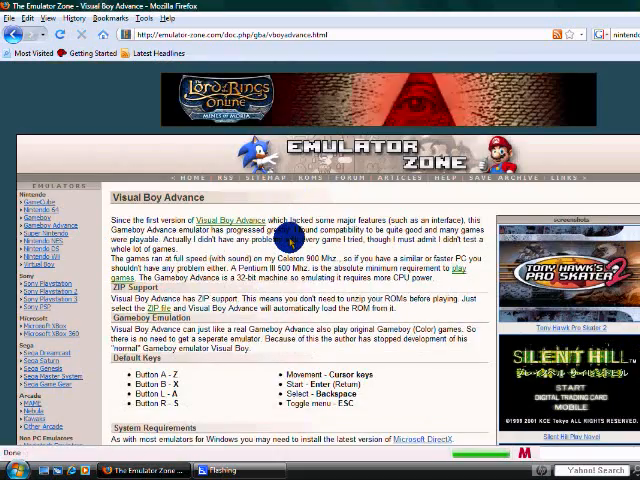
pyautogui.scroll(-3)
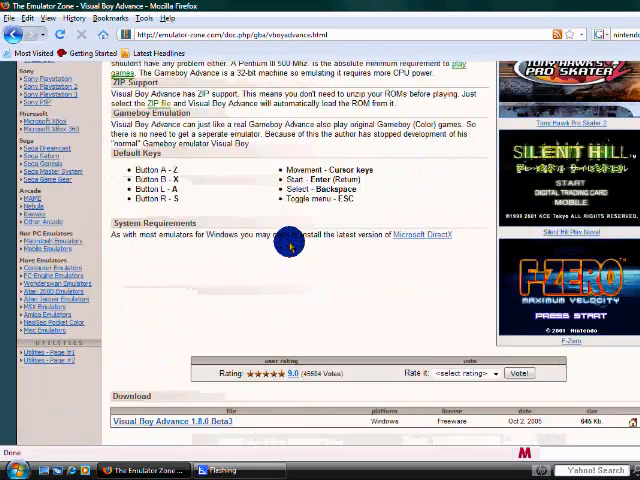
pyautogui.scroll(-3)
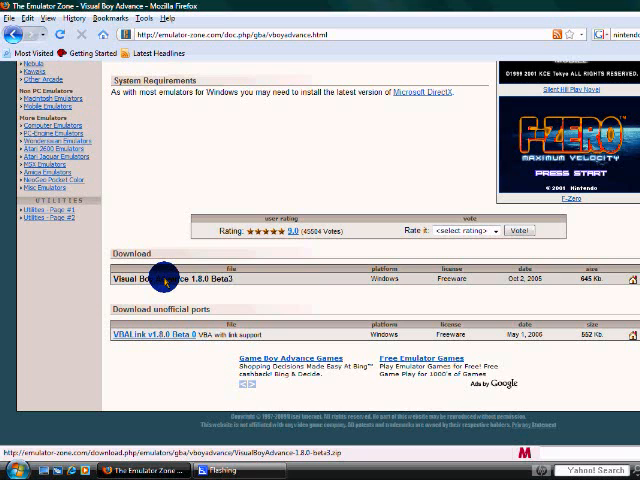
# Step: Download the Visual Boy Advance 1.8.0 beta zip, saving the file rather than opening it
pyautogui.click(164, 280)
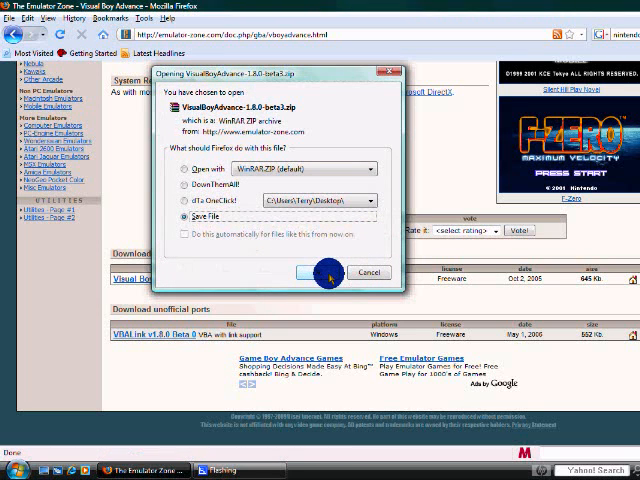
pyautogui.click(324, 272)
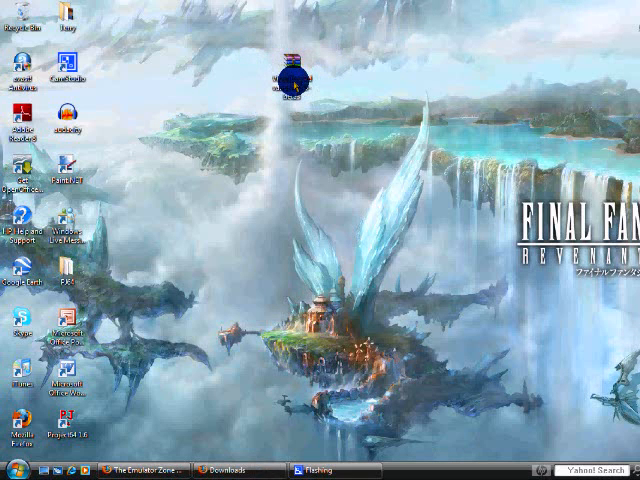
# Step: Extract the downloaded Visual Boy Advance zip's files onto the desktop
pyautogui.rightClick(290, 70)
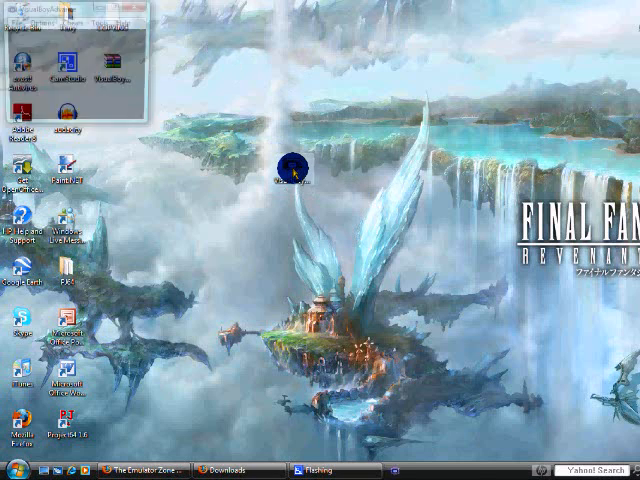
# Step: Launch VisualBoyAdvance, browse the Games folder for a ROM and cancel without loading one
pyautogui.doubleClick(292, 160)
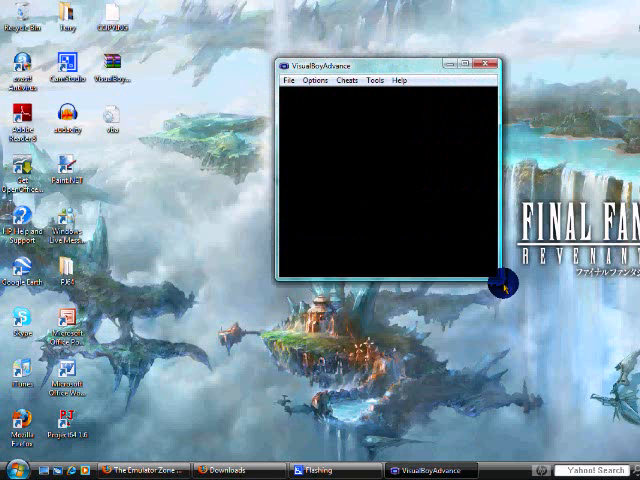
pyautogui.click(290, 80)
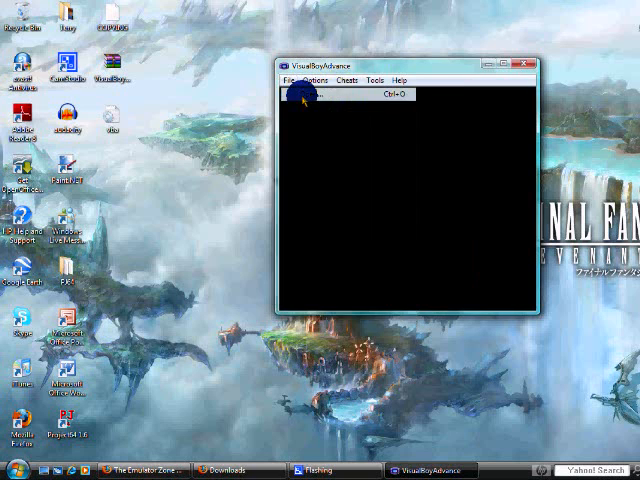
pyautogui.click(322, 92)
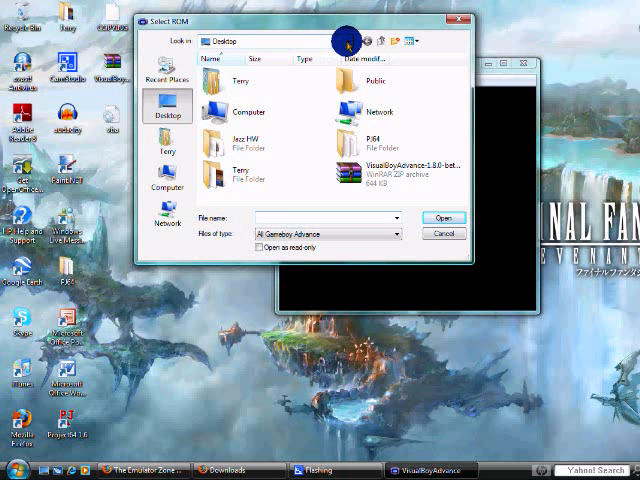
pyautogui.moveTo(258, 100)
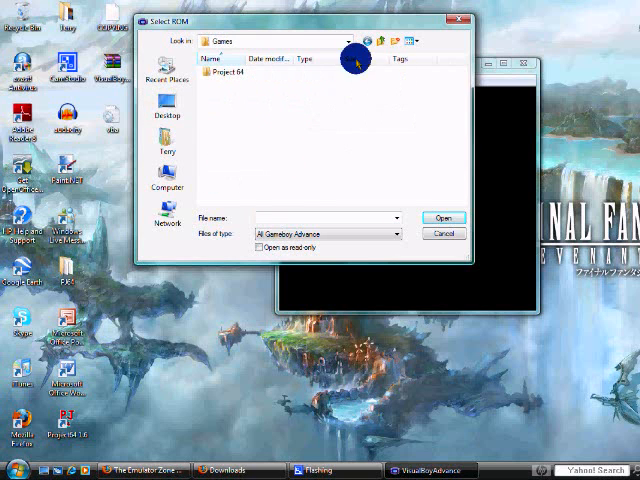
pyautogui.click(444, 232)
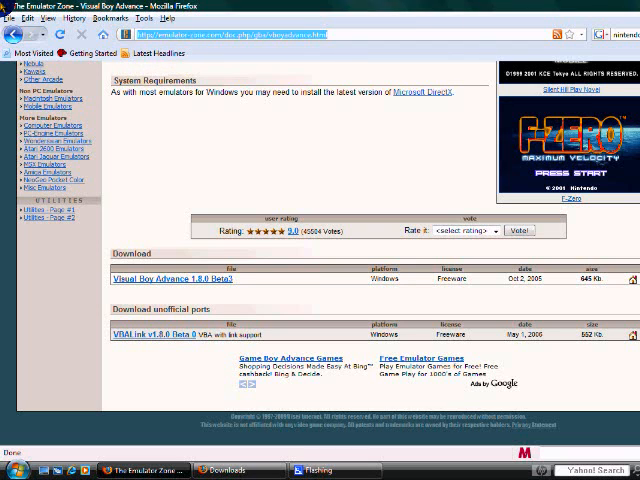
# Step: Navigate to coolrom.com's Game Boy Advance section and list ROMs starting with F
pyautogui.write('coolrom.com/')
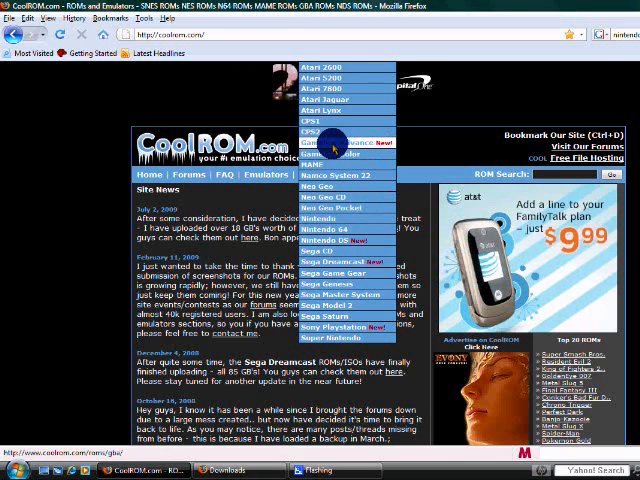
pyautogui.click(340, 146)
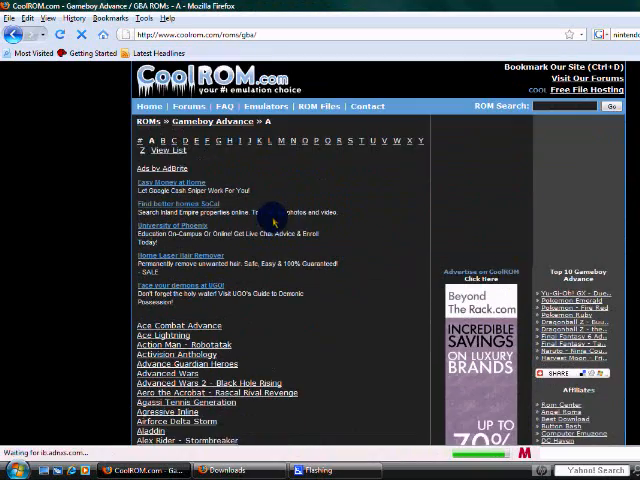
pyautogui.scroll(-3)
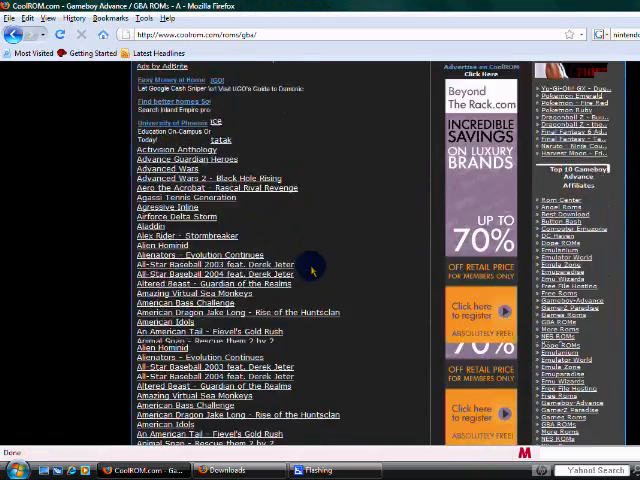
pyautogui.scroll(-3)
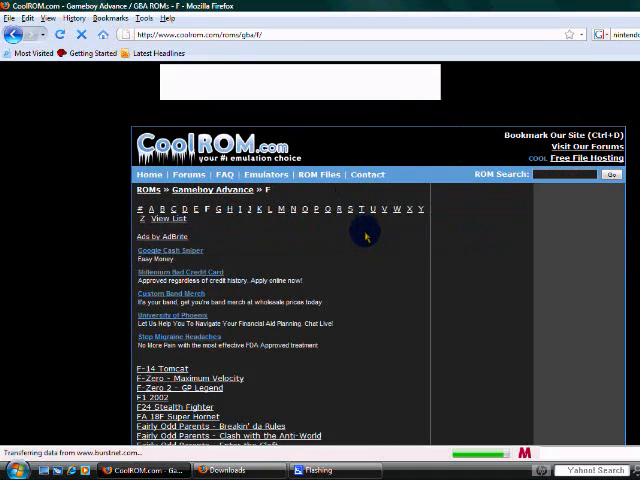
pyautogui.scroll(-3)
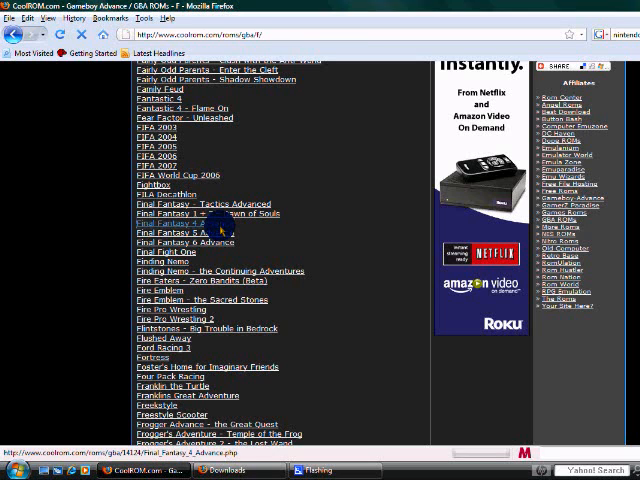
# Step: Download the Final Fantasy IV Advance ROM zip from its CoolROM page, saving the file
pyautogui.click(184, 232)
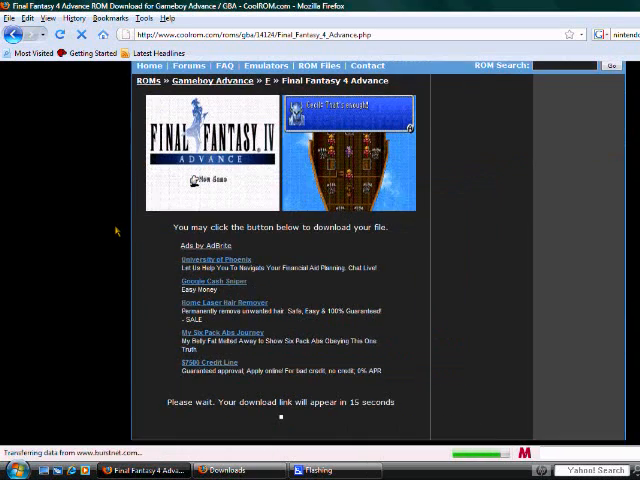
pyautogui.scroll(-3)
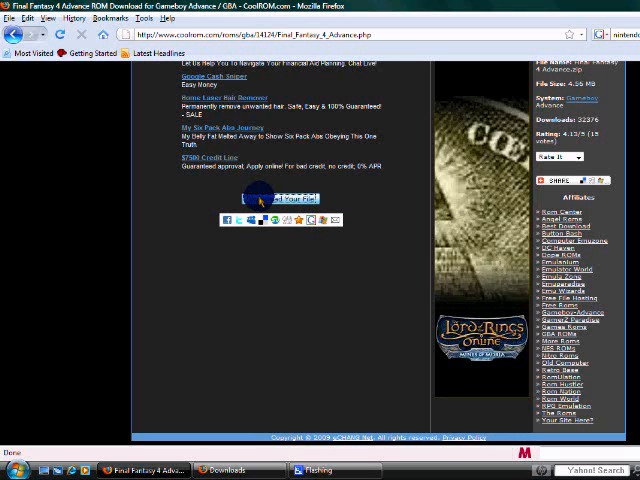
pyautogui.click(270, 198)
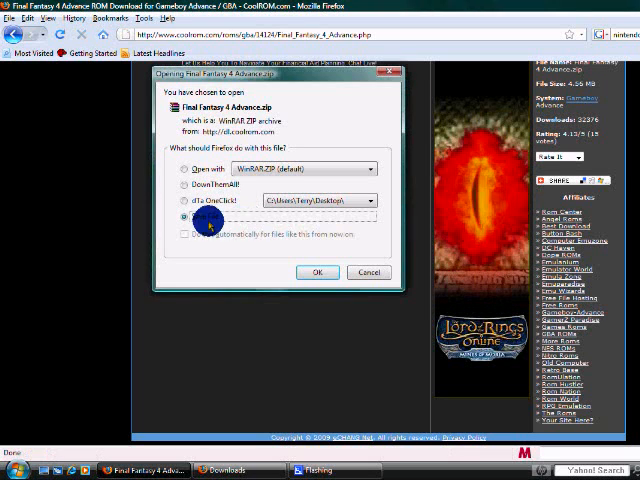
pyautogui.click(320, 272)
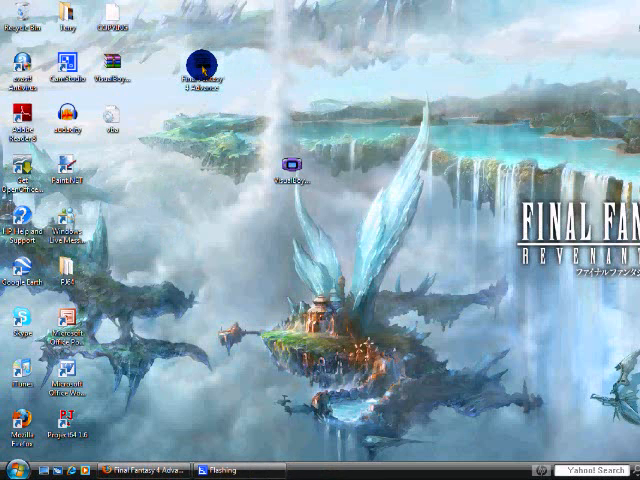
# Step: Unpack Final Fantasy 4 Advance.zip with WinRAR so its folder appears on the desktop
pyautogui.rightClick(196, 62)
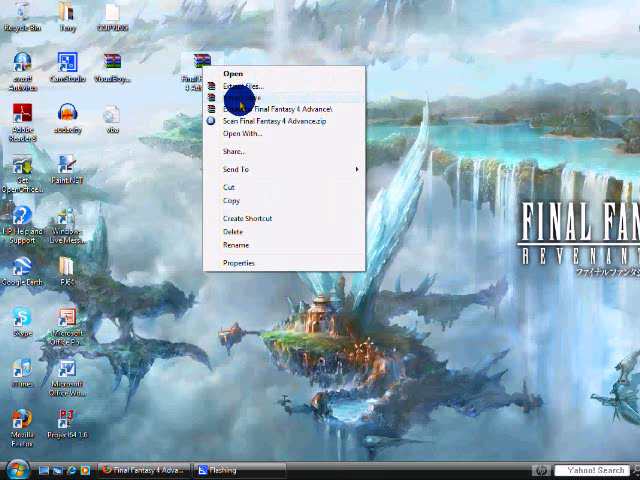
pyautogui.click(242, 100)
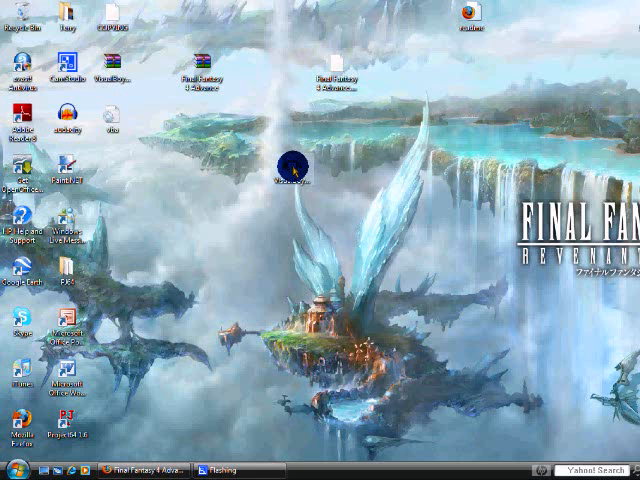
# Step: Relaunch VisualBoyAdvance and load Final Fantasy 4 Advance.GBA from the Desktop
pyautogui.doubleClick(296, 164)
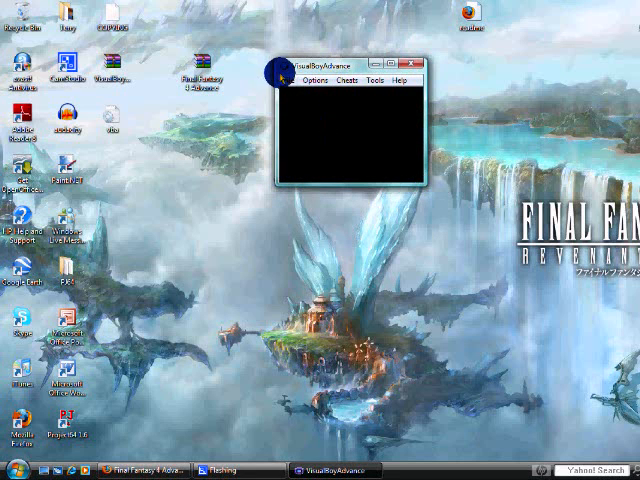
pyautogui.click(302, 82)
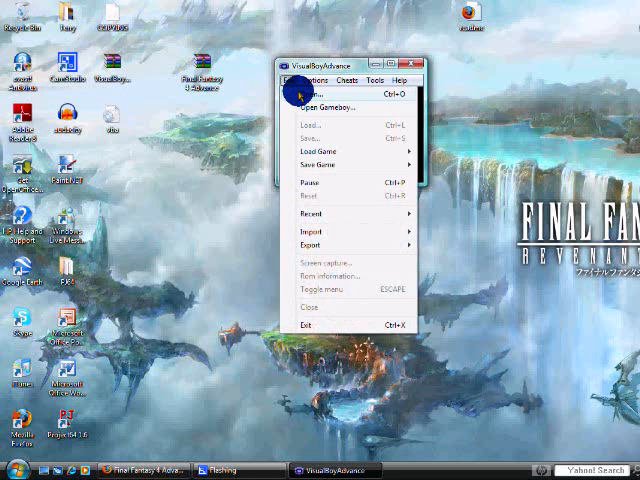
pyautogui.click(324, 100)
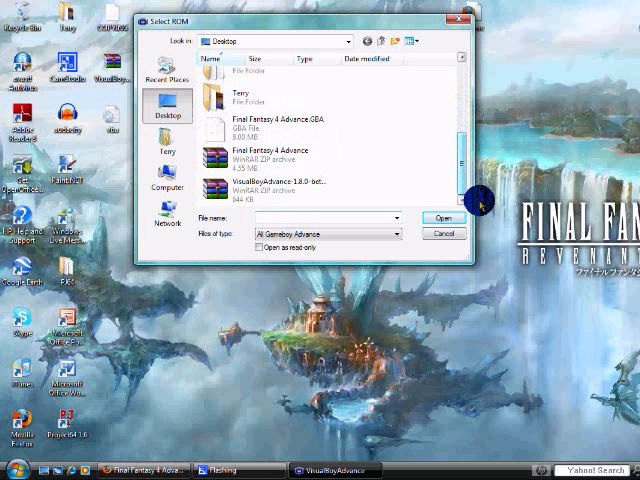
pyautogui.moveTo(230, 130)
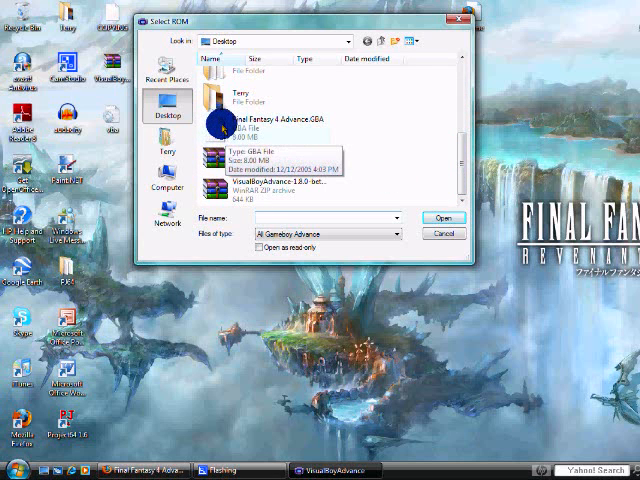
pyautogui.click(442, 218)
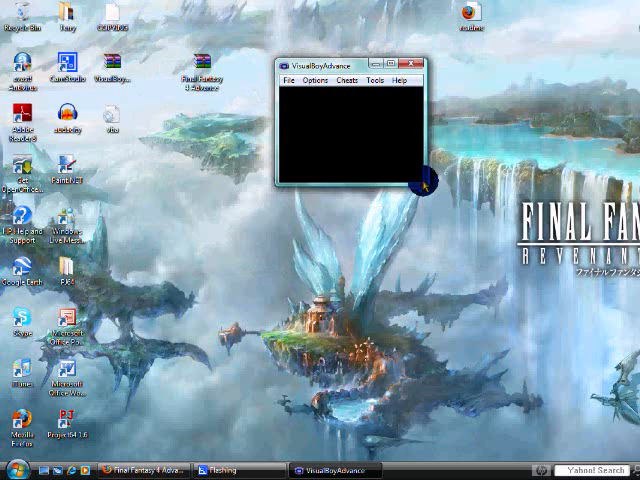